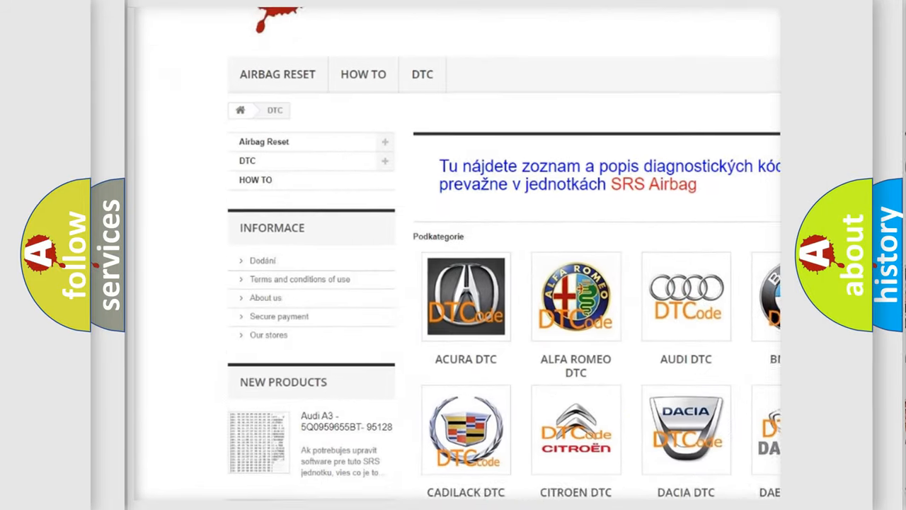
scroll("down", 3)
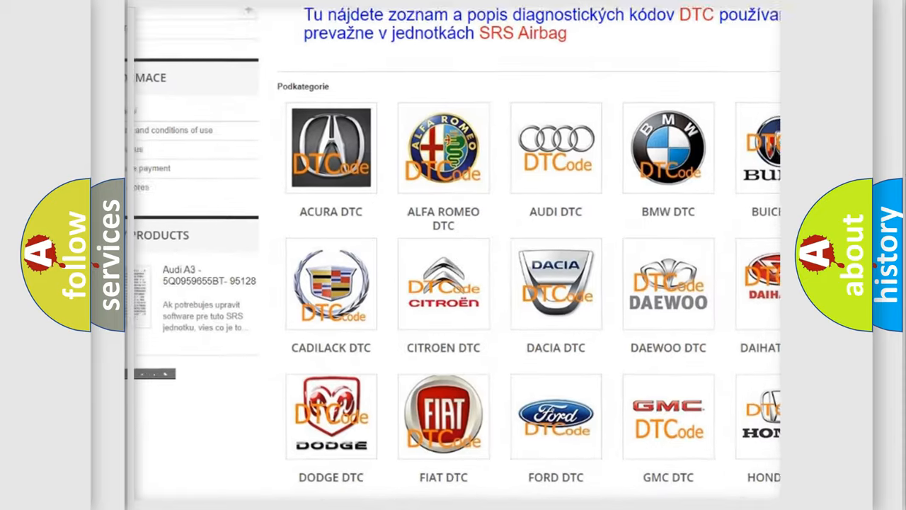
scroll("down", 3)
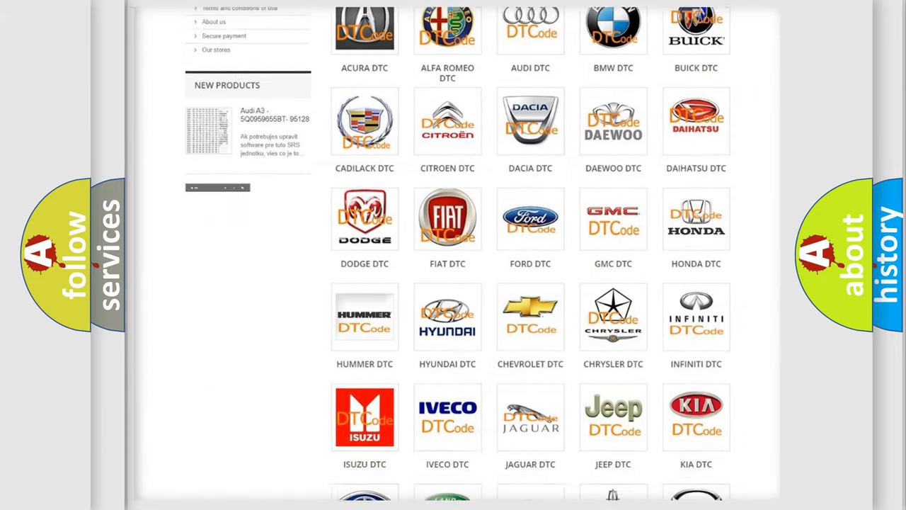
scroll("down", 3)
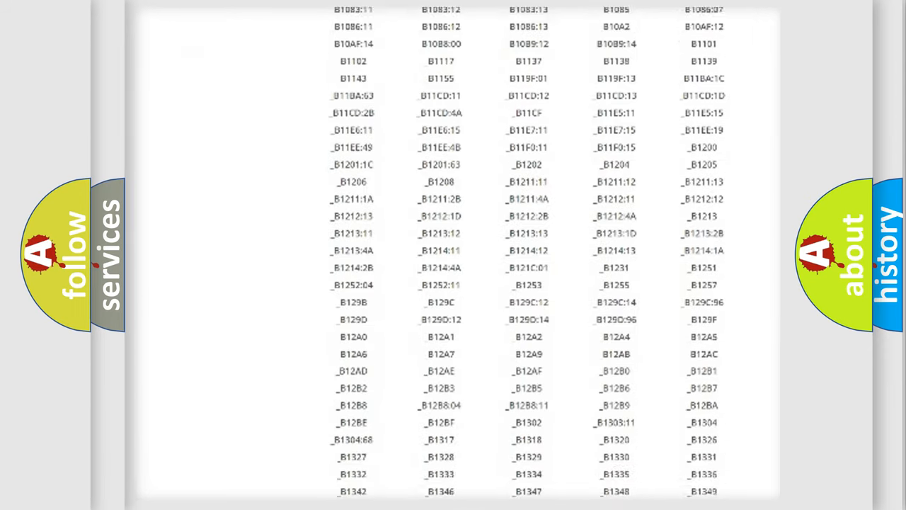
scroll("down", 3)
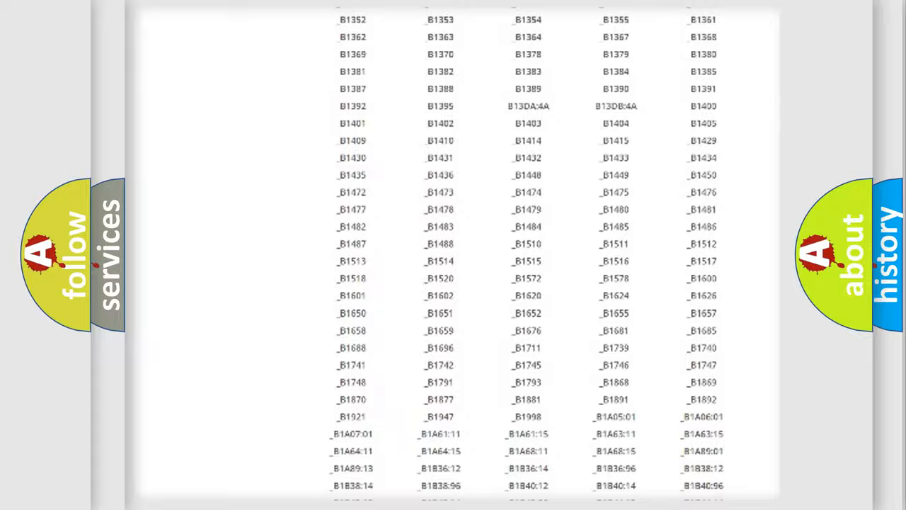